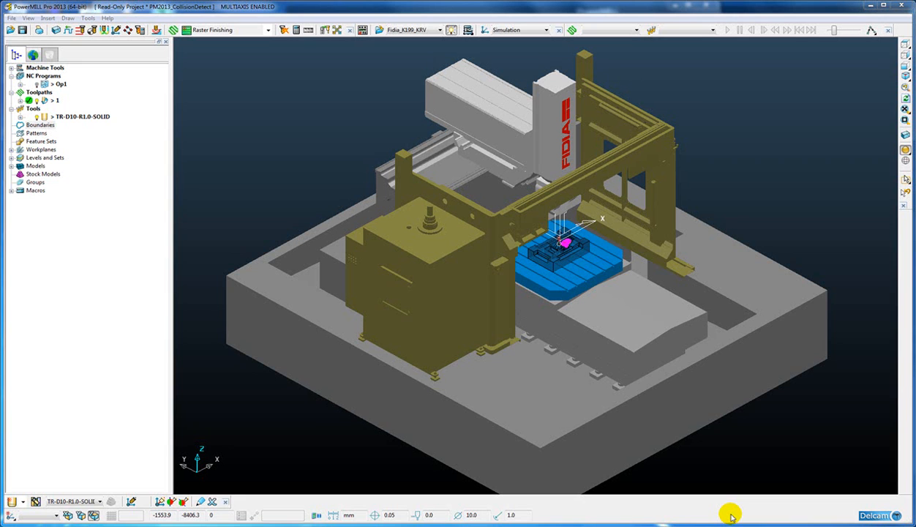
Step: View the Fidia machine from the front (-Y) and zoom in on the spindle and workpiece
left_click(905, 67)
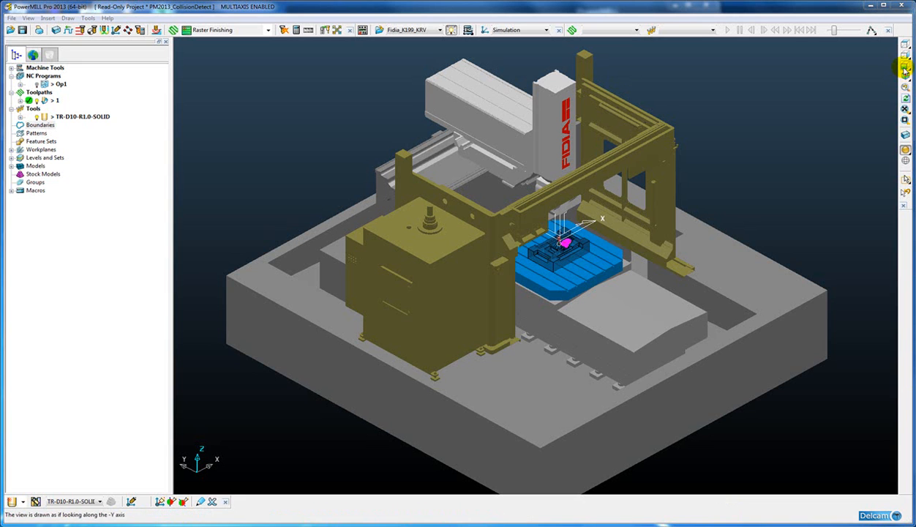
left_click(906, 67)
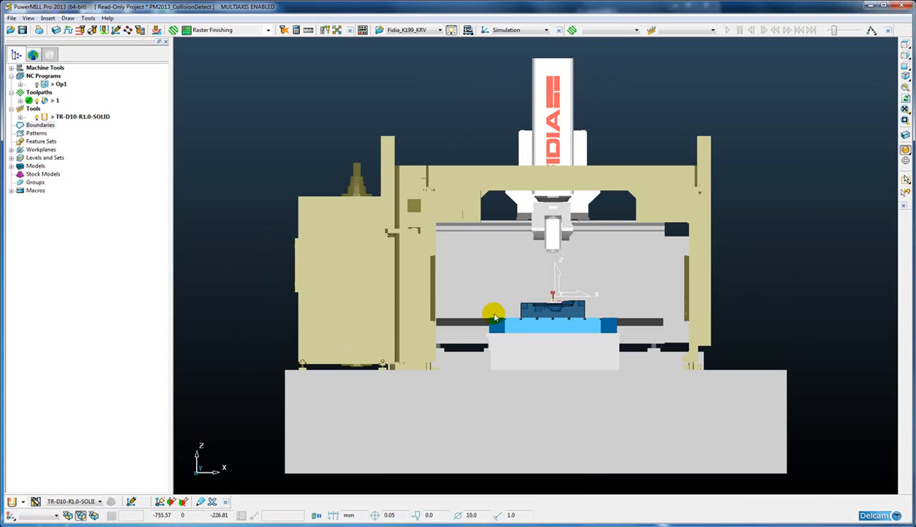
scroll("up", 3)
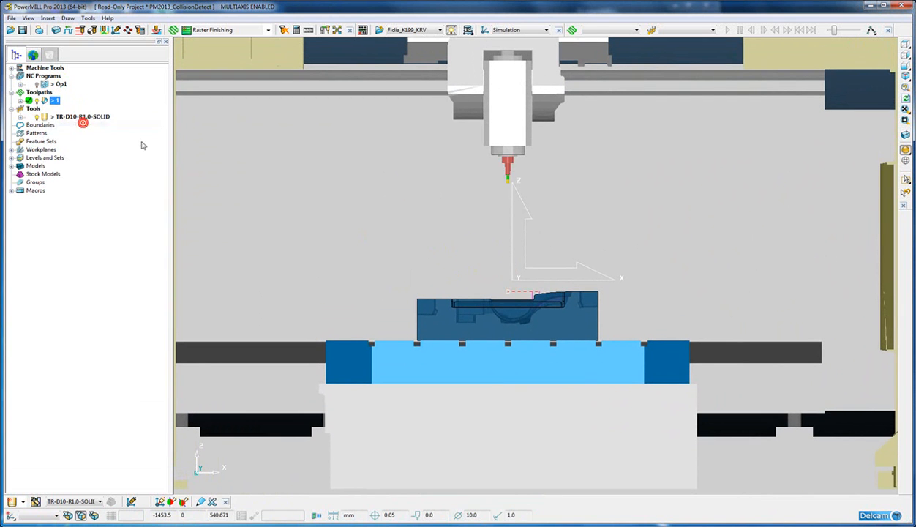
Step: Play the toolpath 1 machine simulation, dismiss the collision warning with OK, and resume playback
left_click(728, 29)
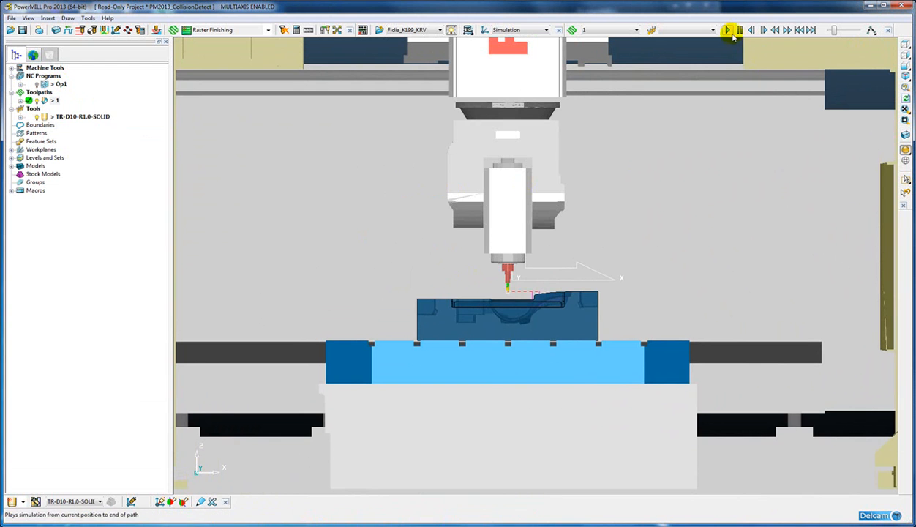
left_click(728, 30)
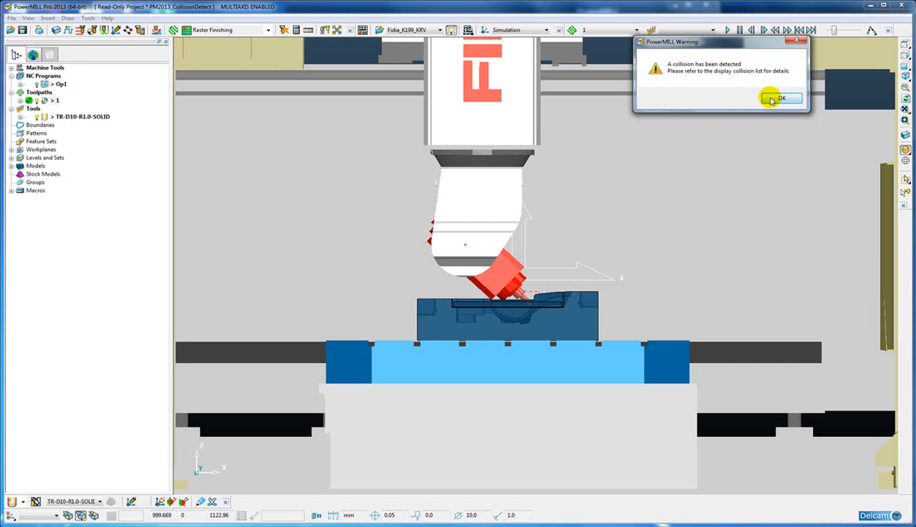
left_click(782, 98)
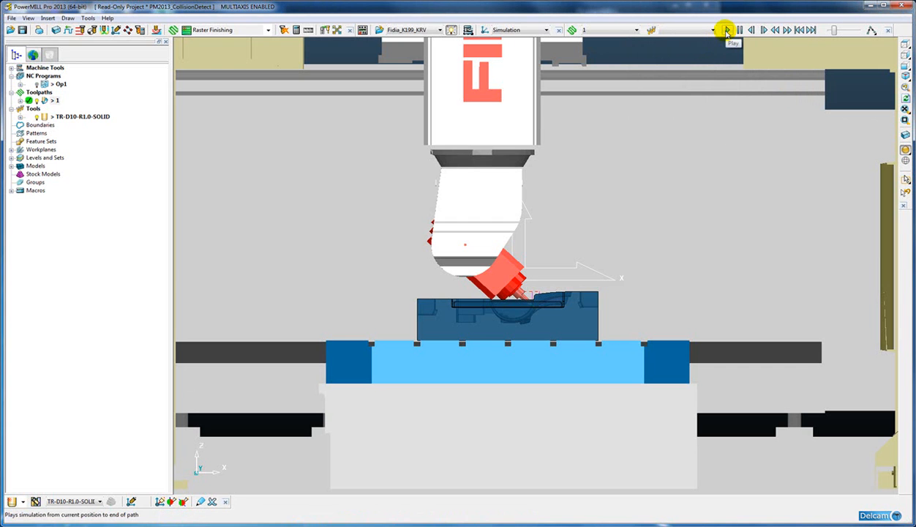
left_click(726, 30)
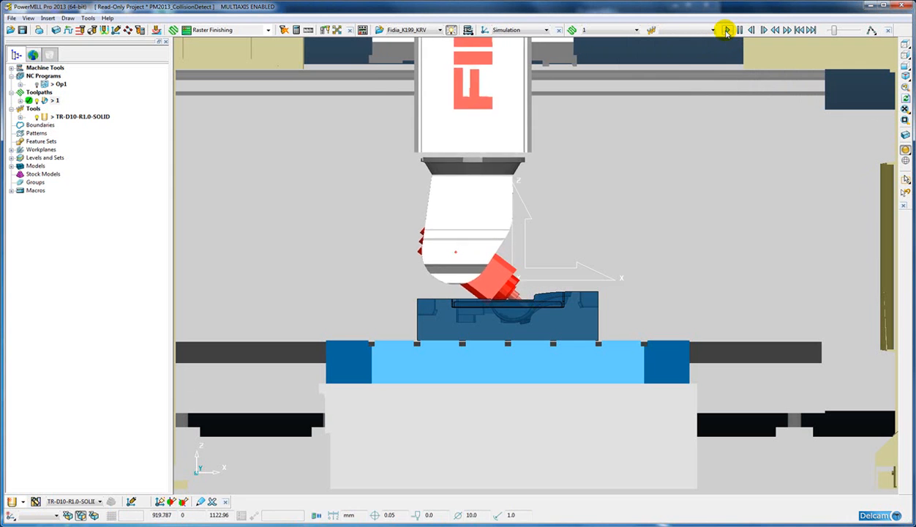
left_click(725, 30)
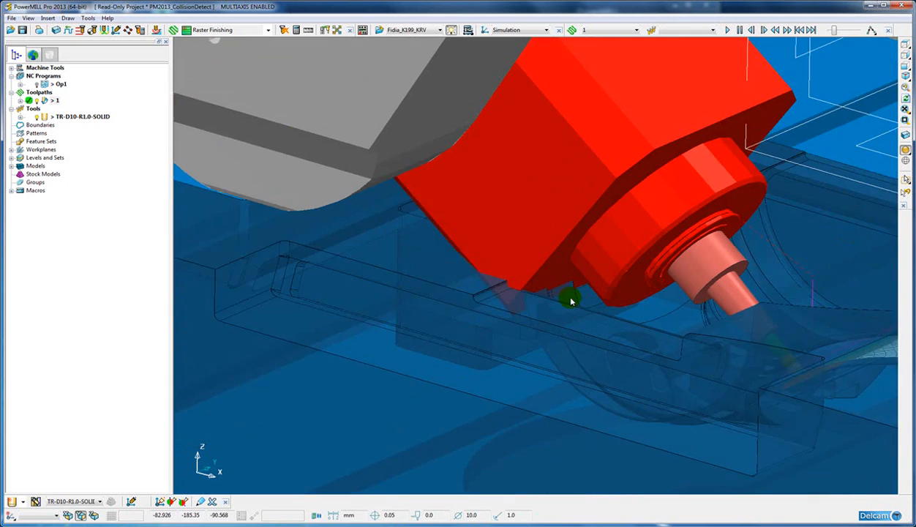
Step: Orbit around the red colliding head, resume playback, and pause at the next collision
left_click_drag(571, 301, 482, 288)
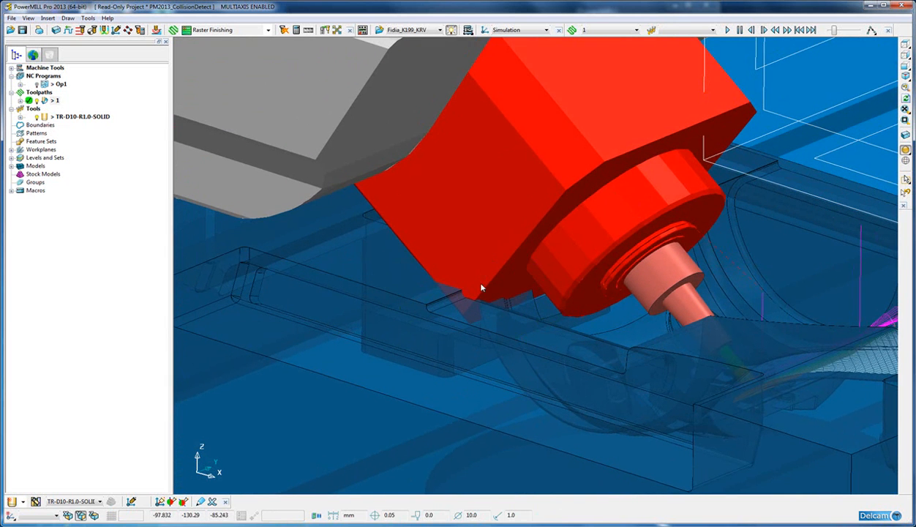
mouse_move(520, 213)
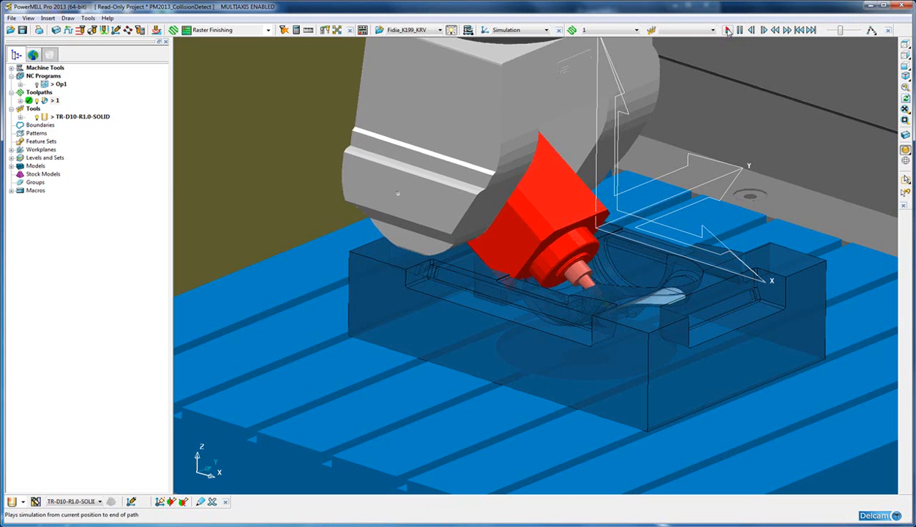
left_click(727, 30)
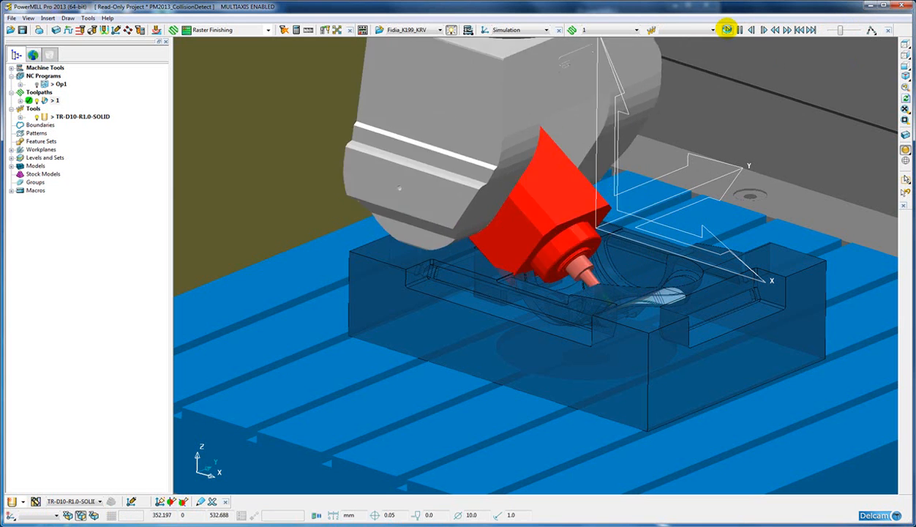
left_click(726, 29)
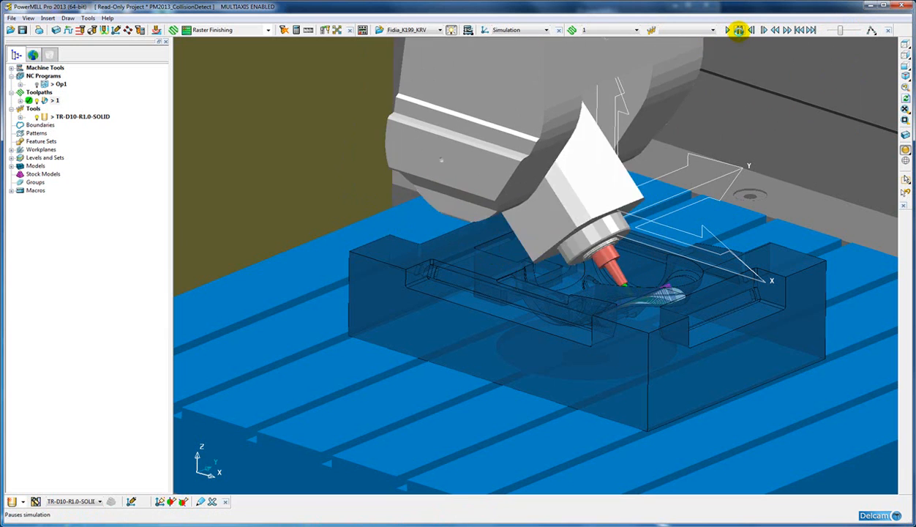
left_click(727, 29)
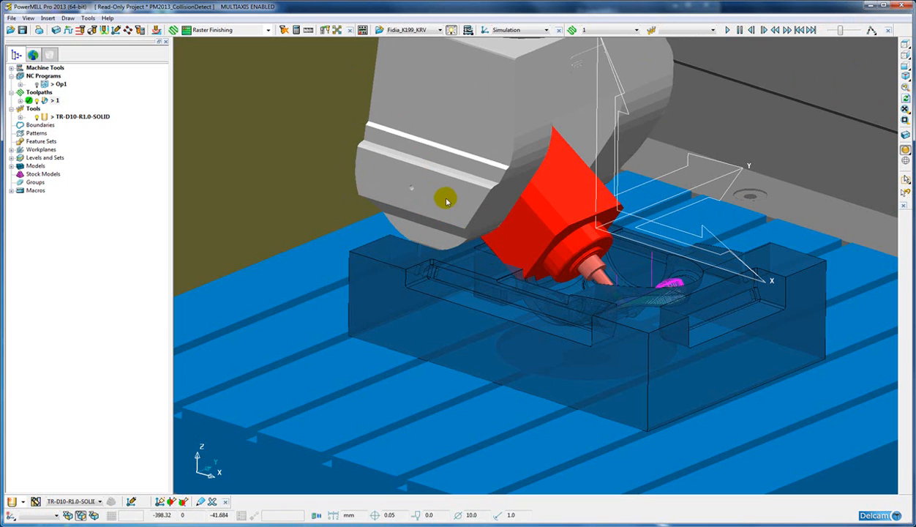
mouse_move(534, 190)
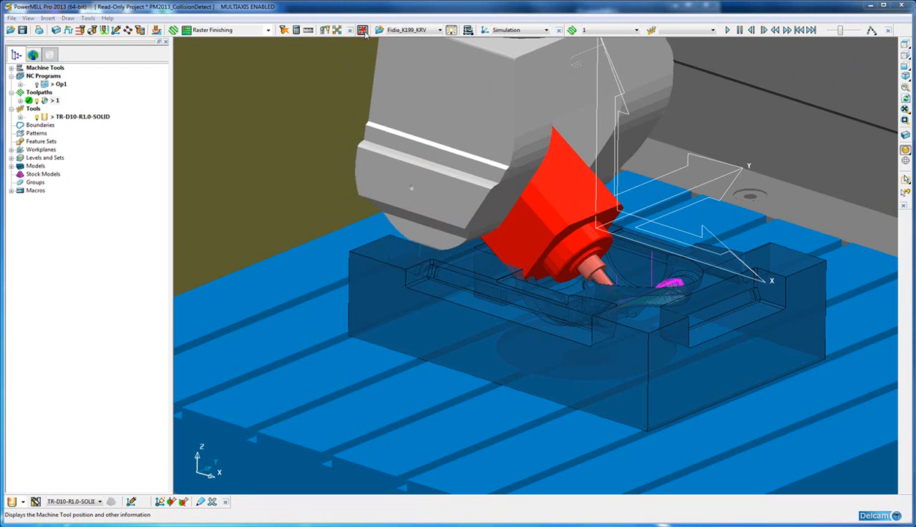
Step: List the machine collisions, jump to the first collision position, then close the report
left_click(363, 30)
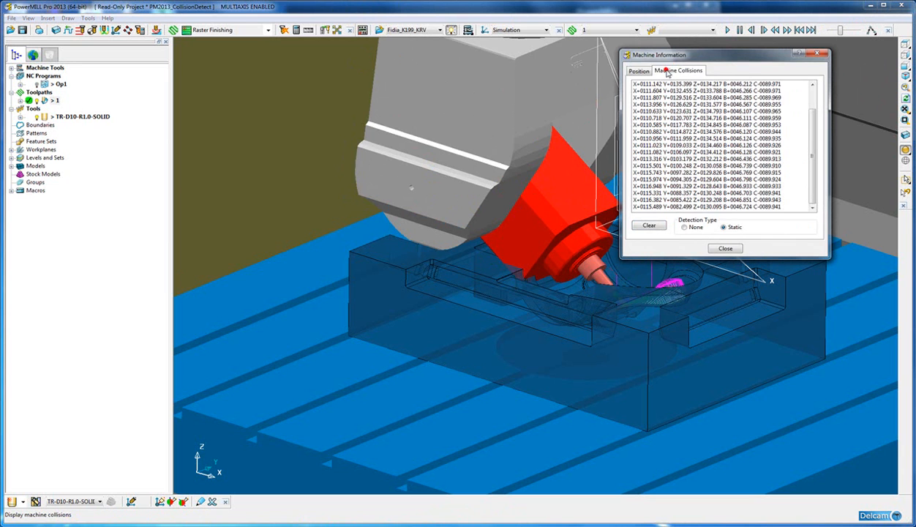
left_click(707, 83)
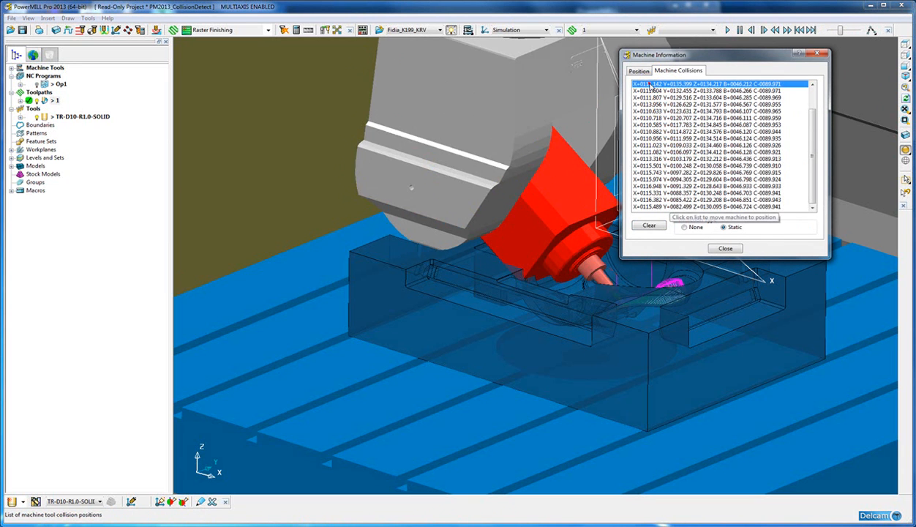
left_click(696, 172)
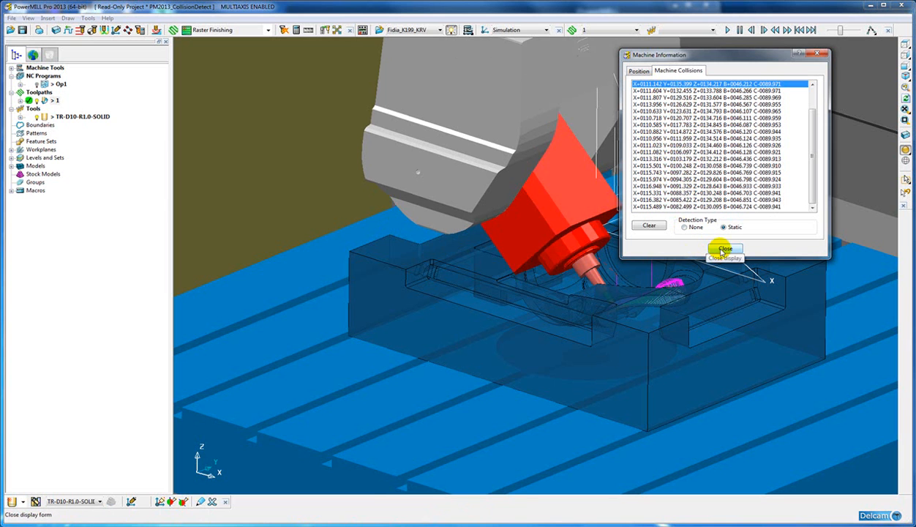
left_click(725, 249)
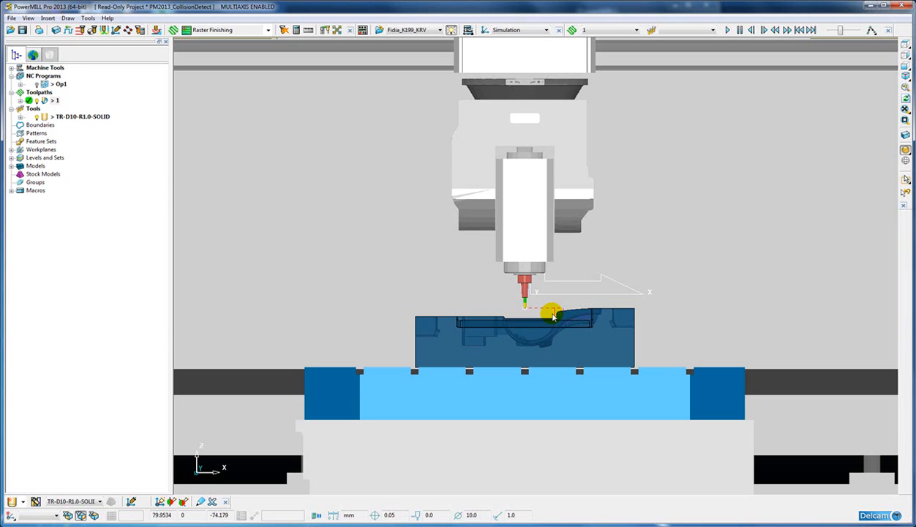
mouse_move(790, 150)
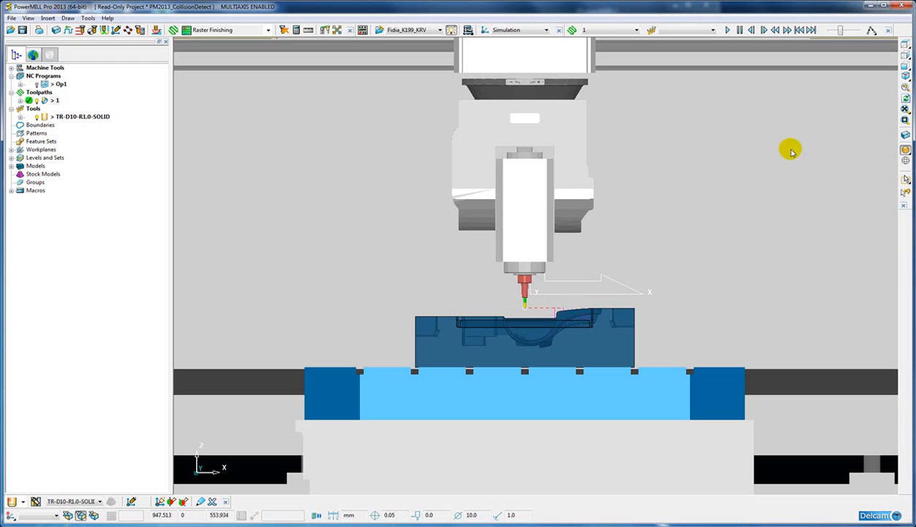
mouse_move(870, 30)
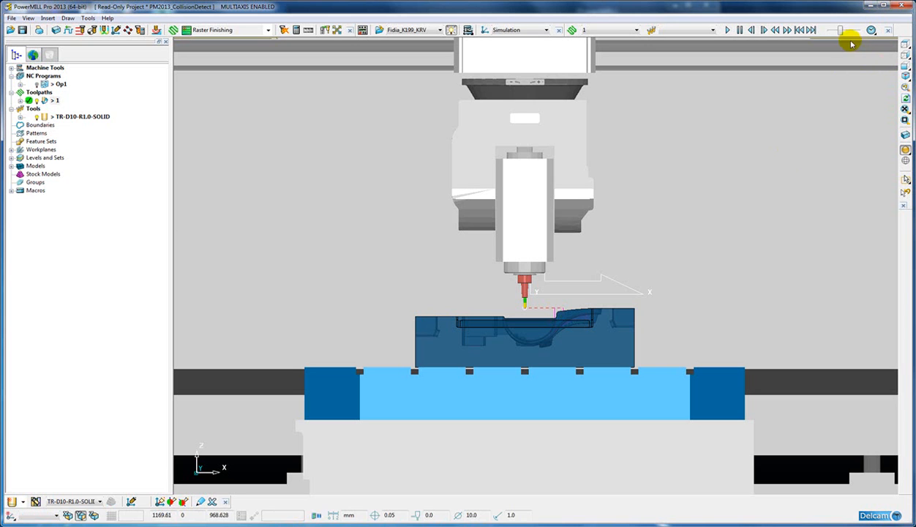
mouse_move(847, 33)
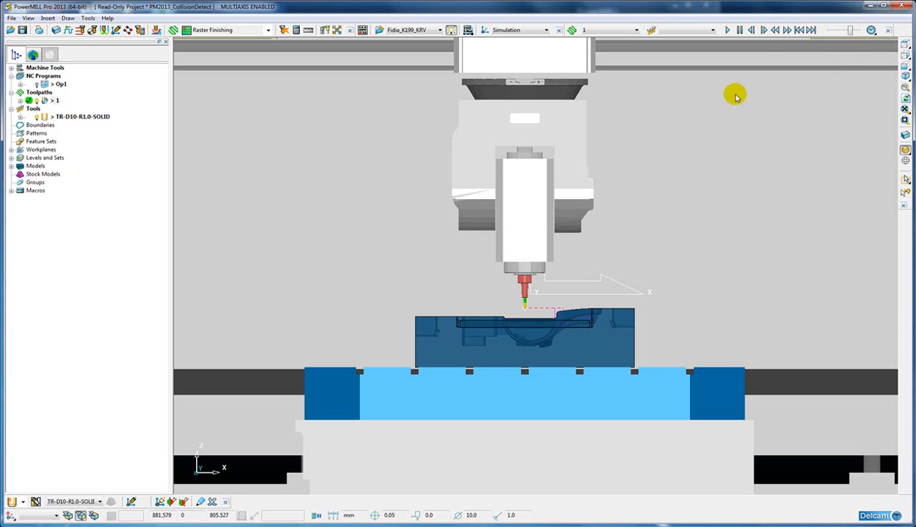
mouse_move(51, 30)
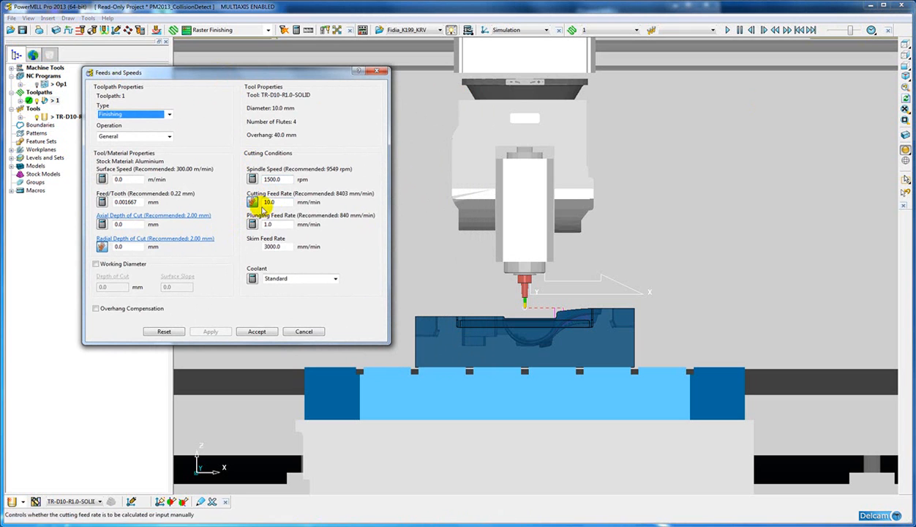
mouse_move(269, 202)
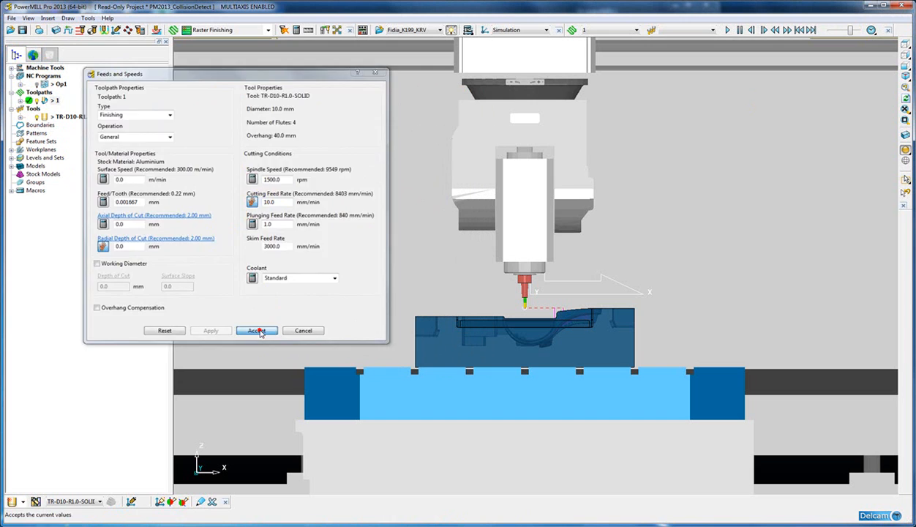
Step: Accept the 10 mm/min cutting and 1 mm/min plunging feed rates for toolpath 1
left_click(257, 330)
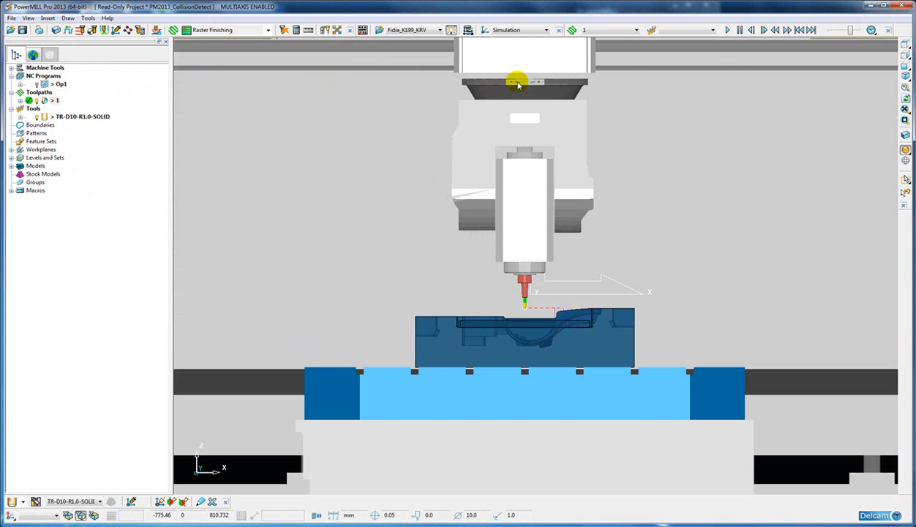
Step: Play the toolpath 1 simulation at the reduced feed so the head tilts over the part
left_click(728, 30)
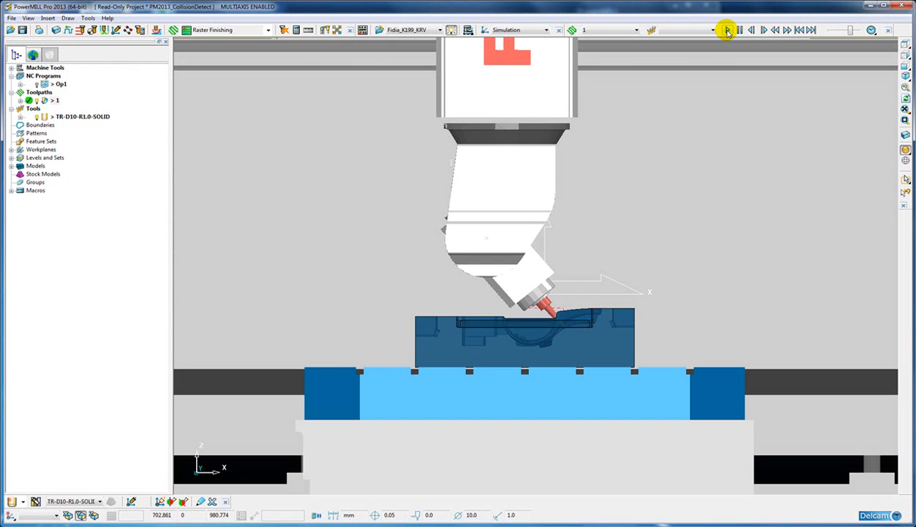
left_click(728, 30)
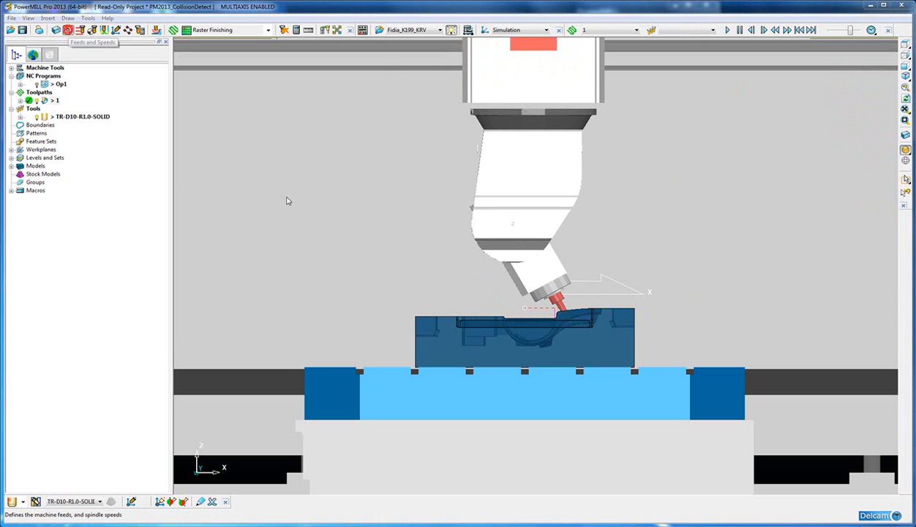
Step: Rewind and replay toolpath 1, then set playback to a constant rate between toolpath points
left_click(68, 30)
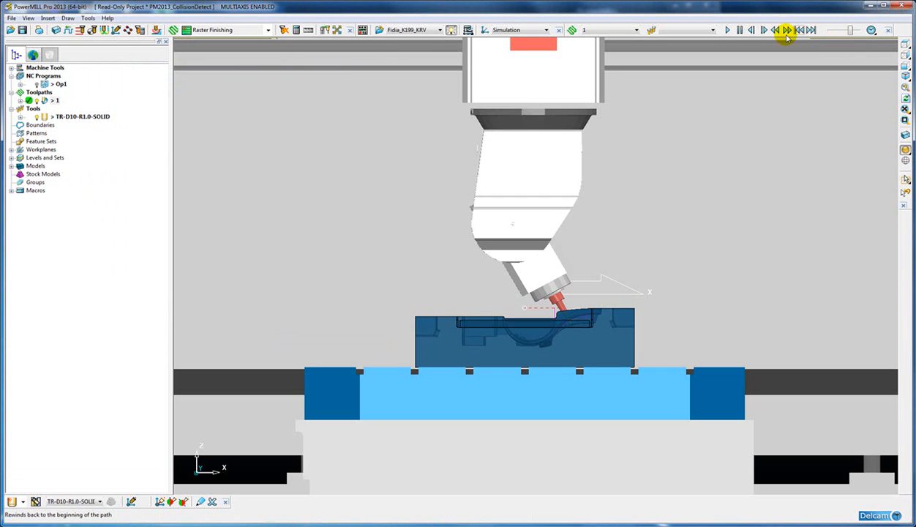
left_click(728, 30)
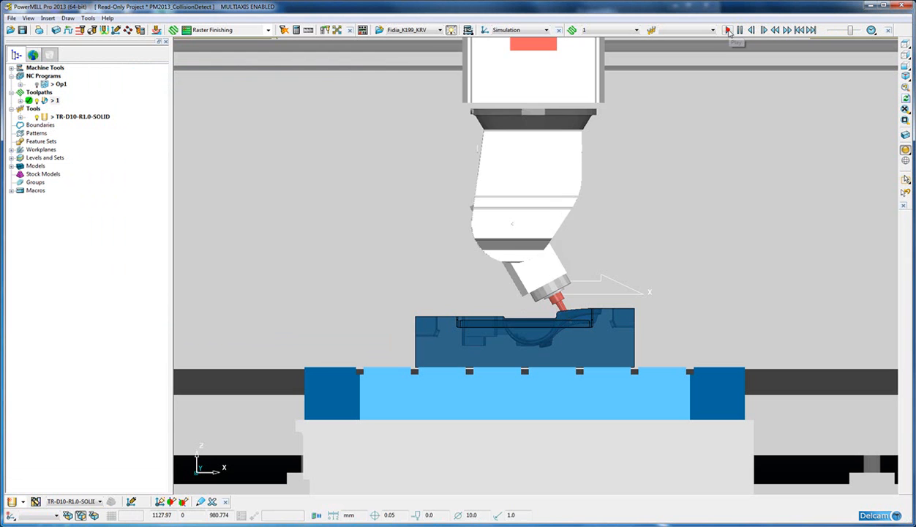
left_click(727, 29)
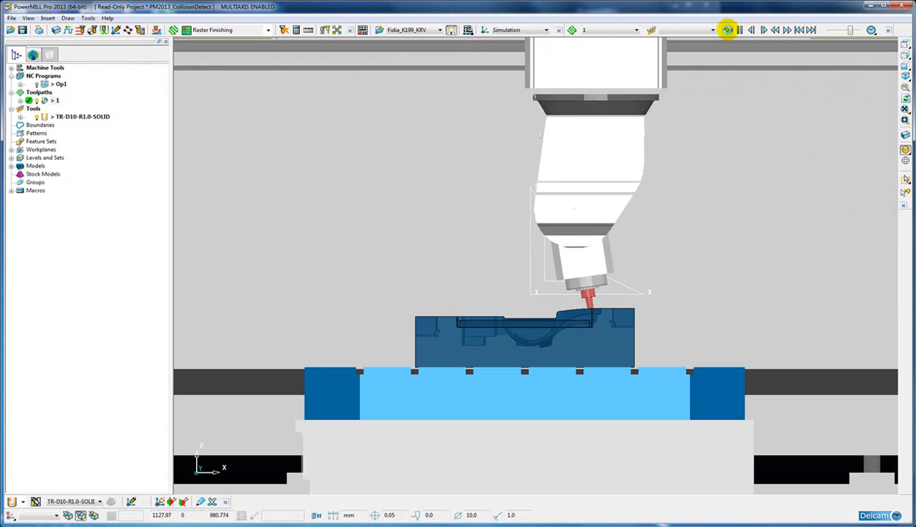
left_click(728, 30)
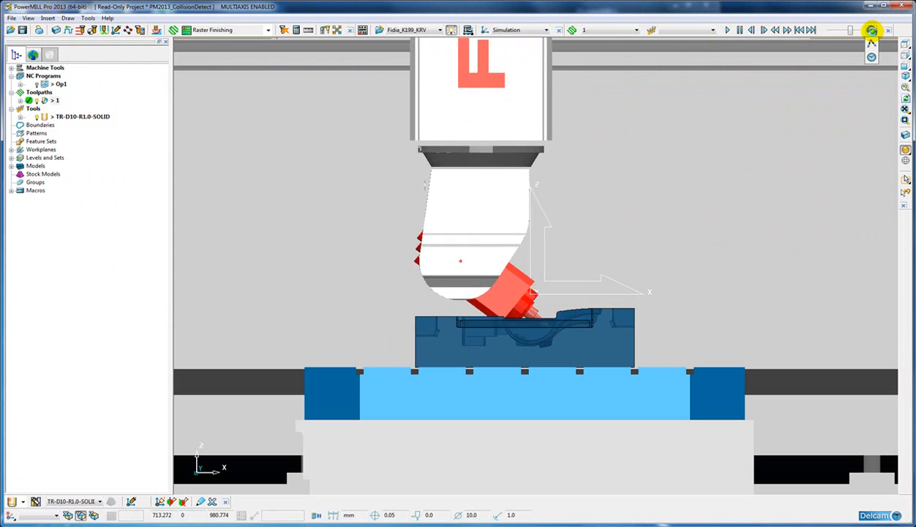
left_click(872, 41)
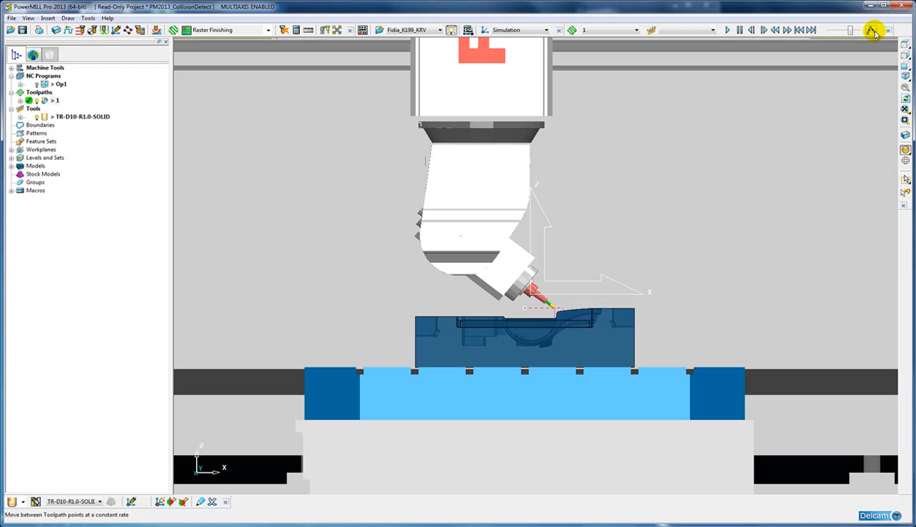
mouse_move(872, 57)
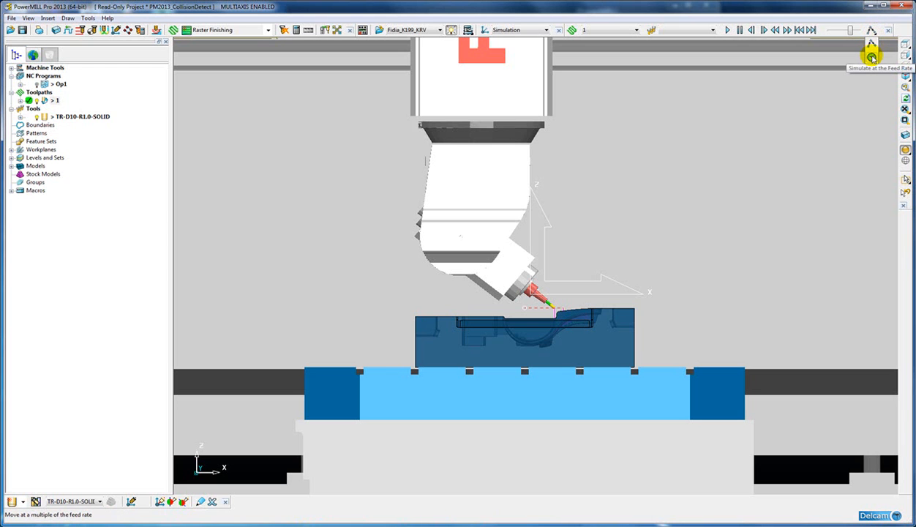